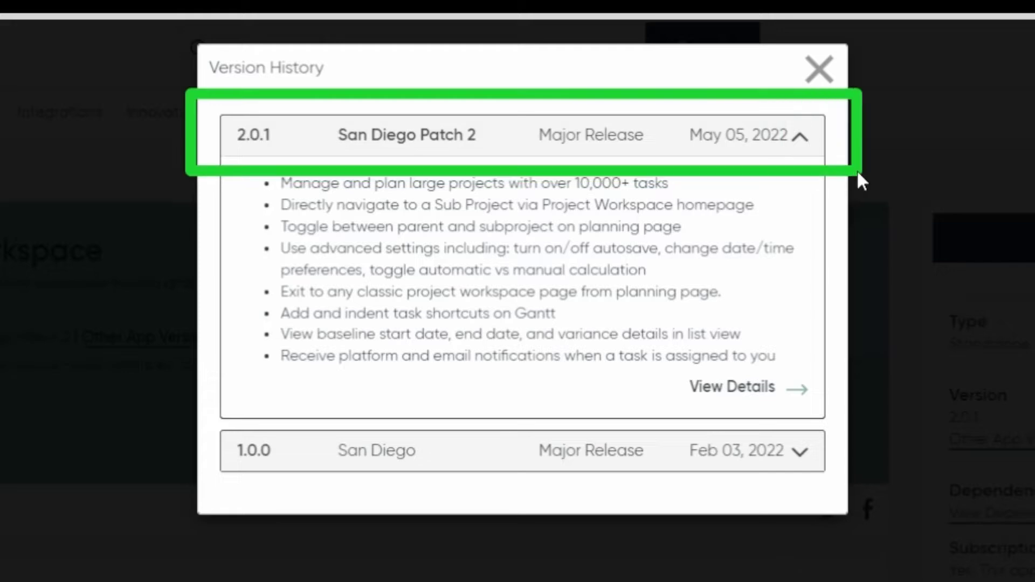
mouse_move(855, 173)
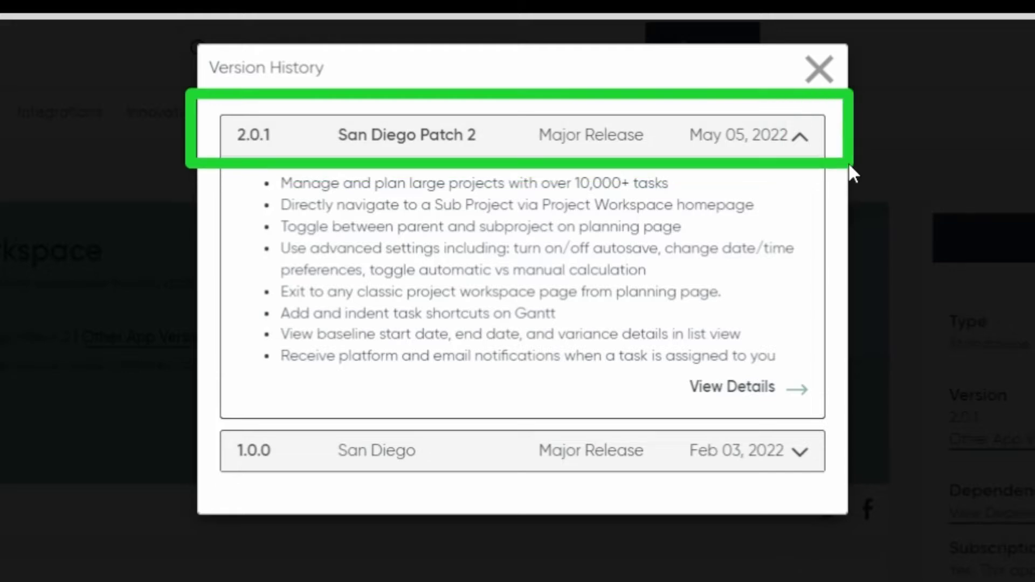
mouse_move(571, 496)
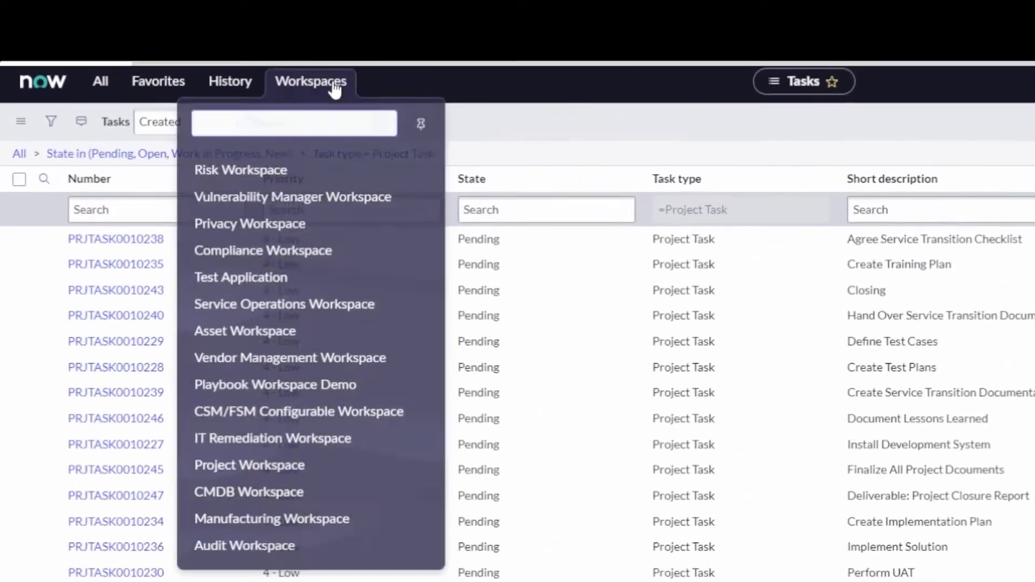
Open Project Workspace, show all projects, then toggle between Sub Projects and Projects
click(249, 465)
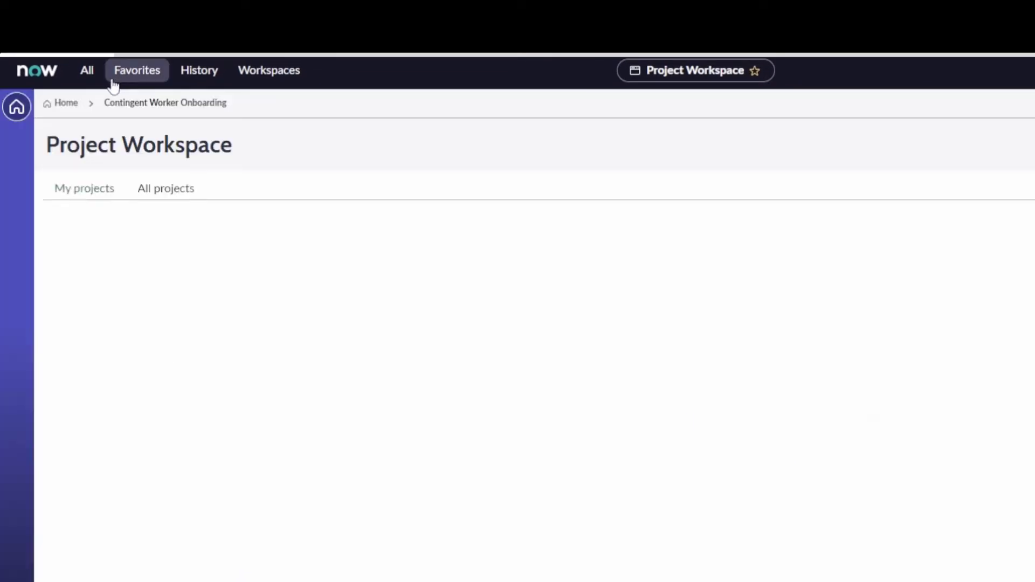
click(84, 188)
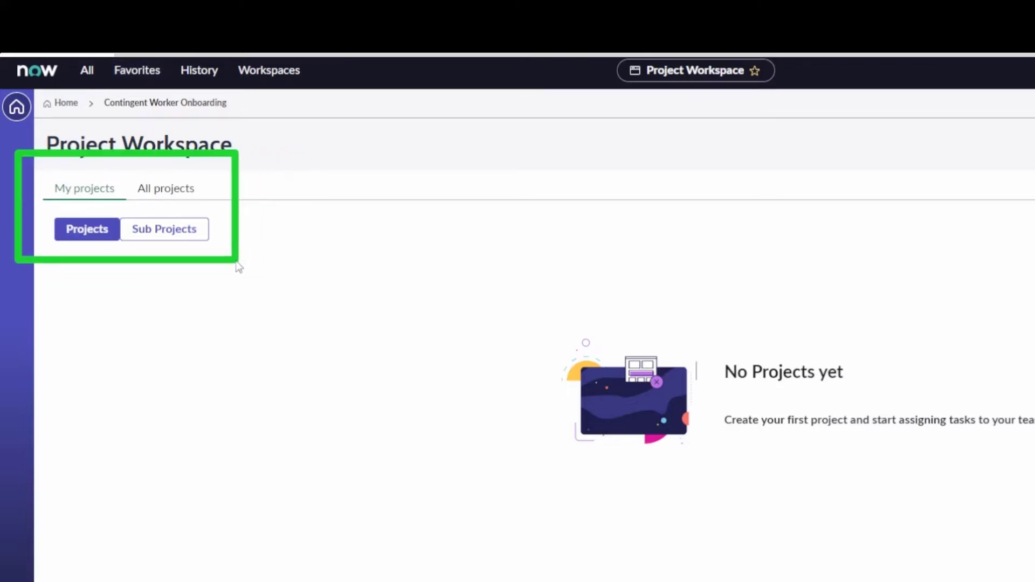
click(166, 188)
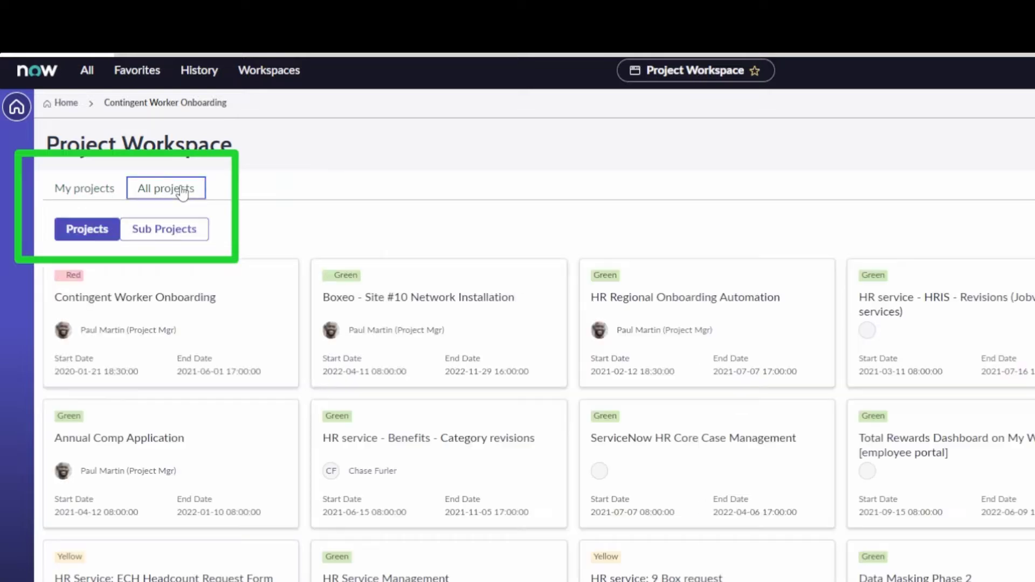
click(166, 188)
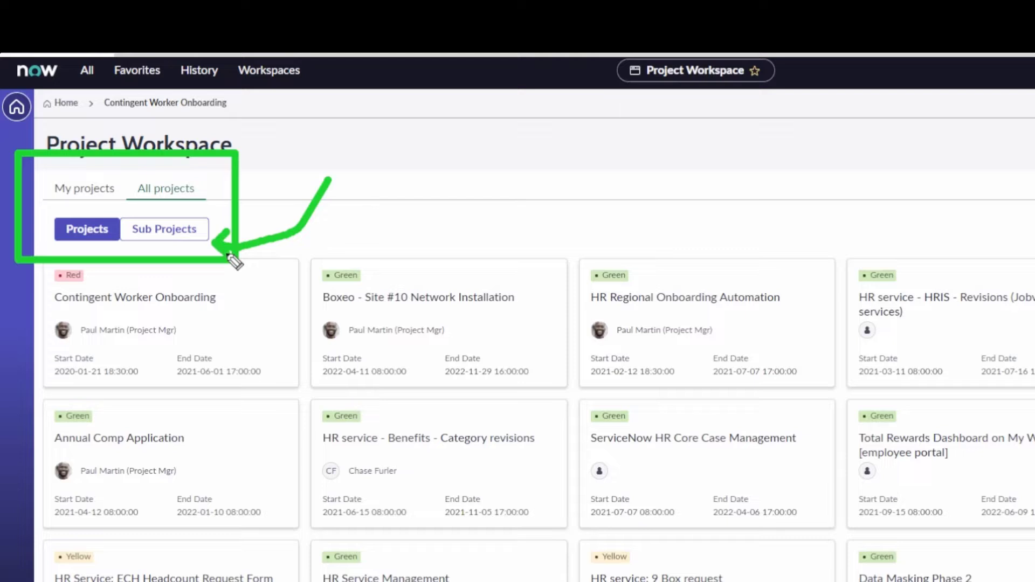
click(165, 229)
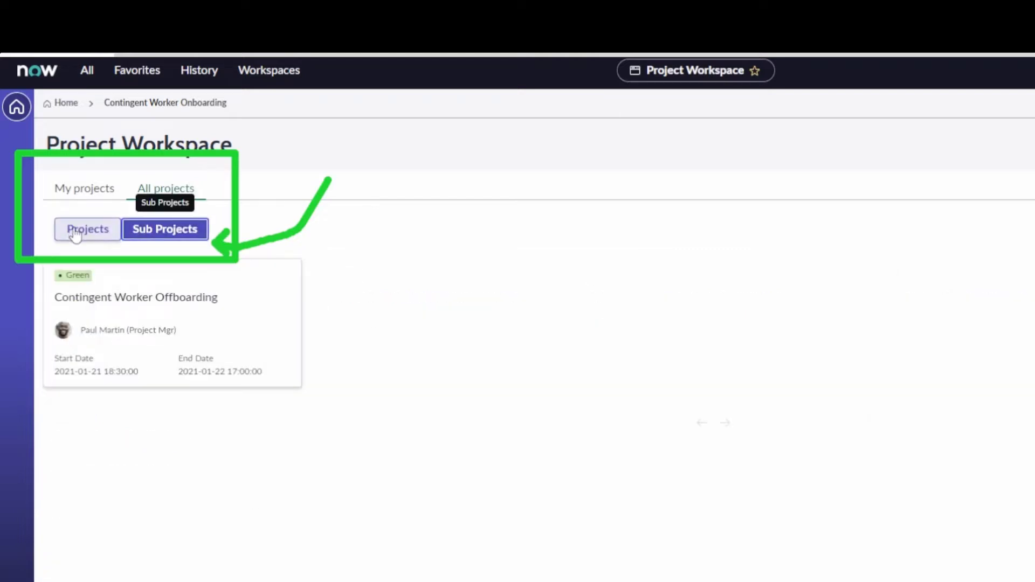
click(86, 229)
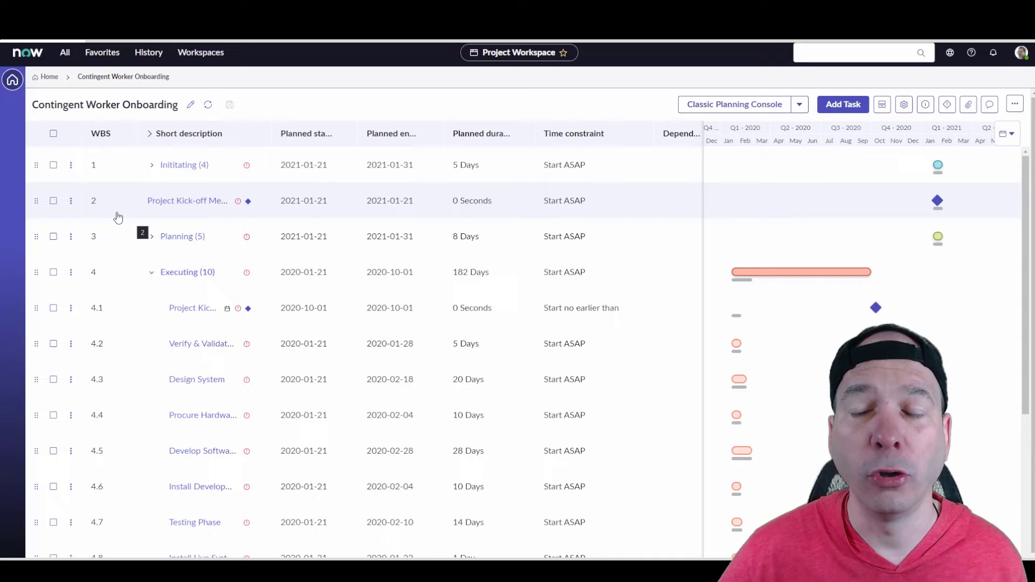
mouse_move(796, 142)
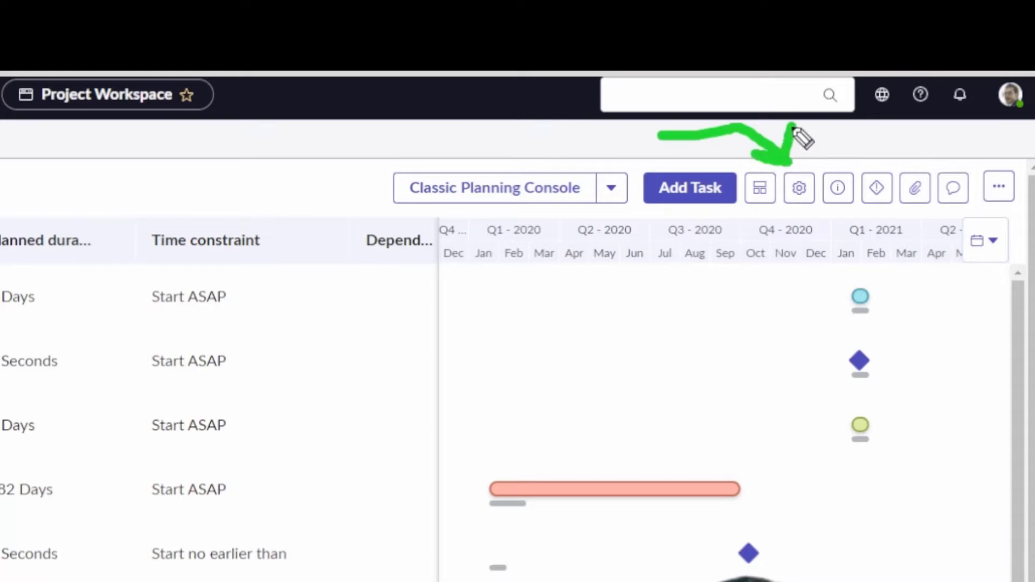
Switch the planning page to the Contingent Worker Offboarding sub project in General settings
click(799, 188)
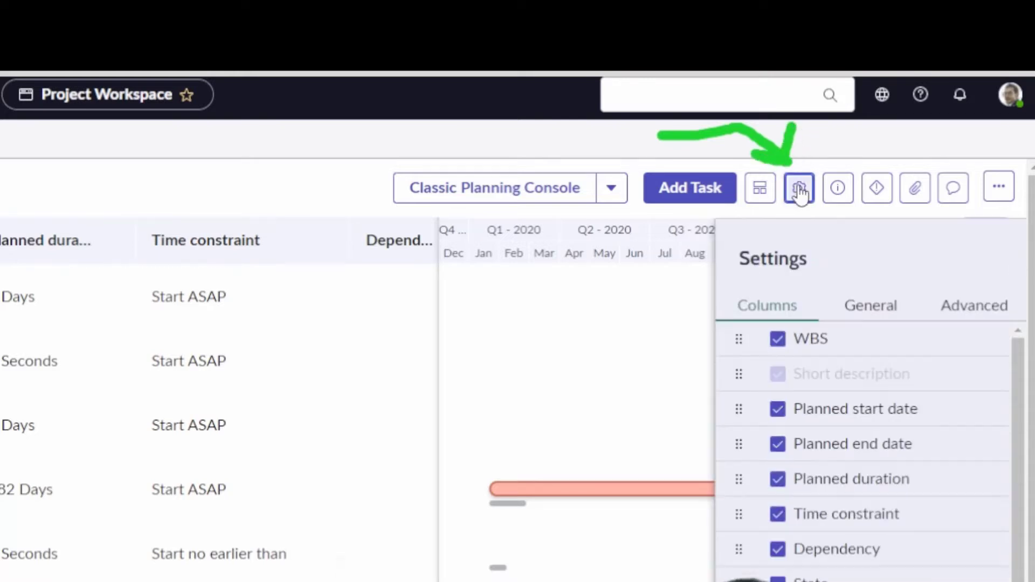
click(870, 305)
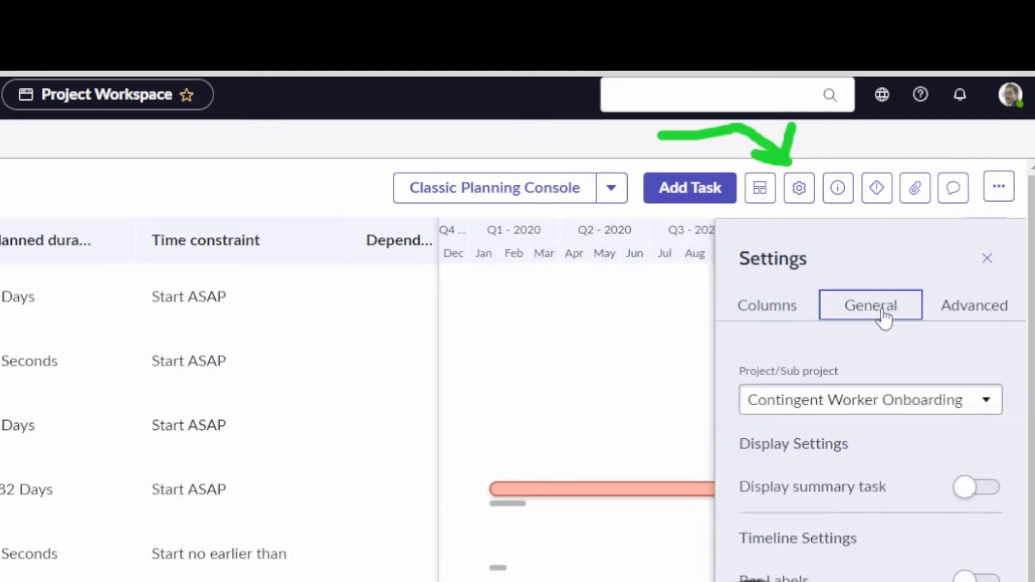
click(870, 399)
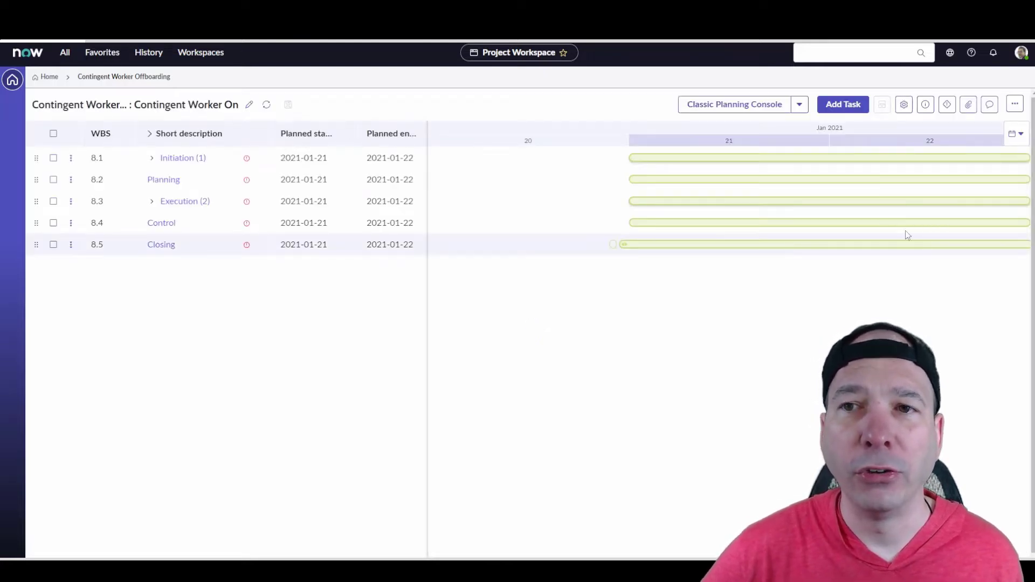
Select the parent Contingent Worker Onboarding project in the settings' Project/Sub project dropdown
click(904, 104)
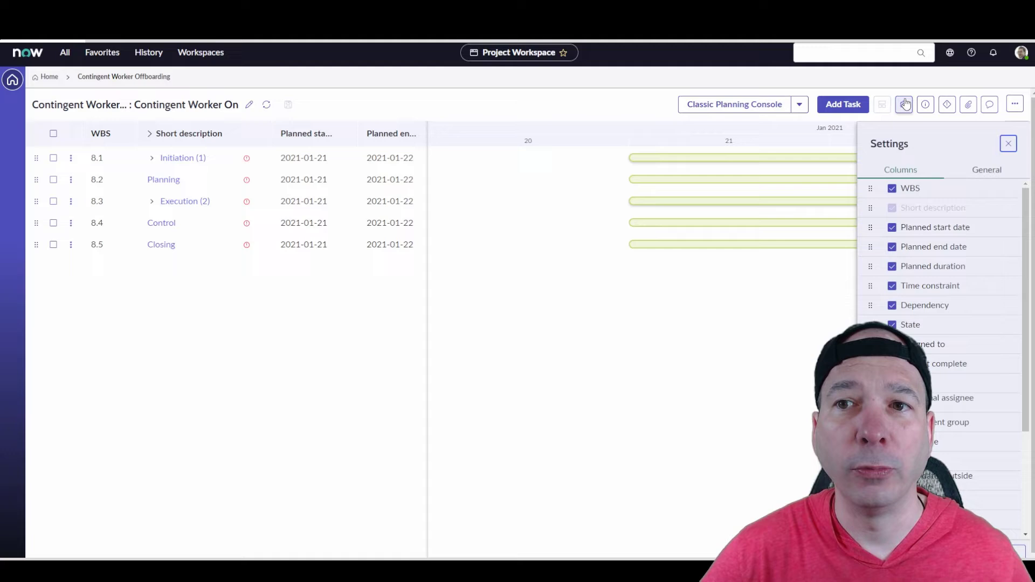
click(985, 169)
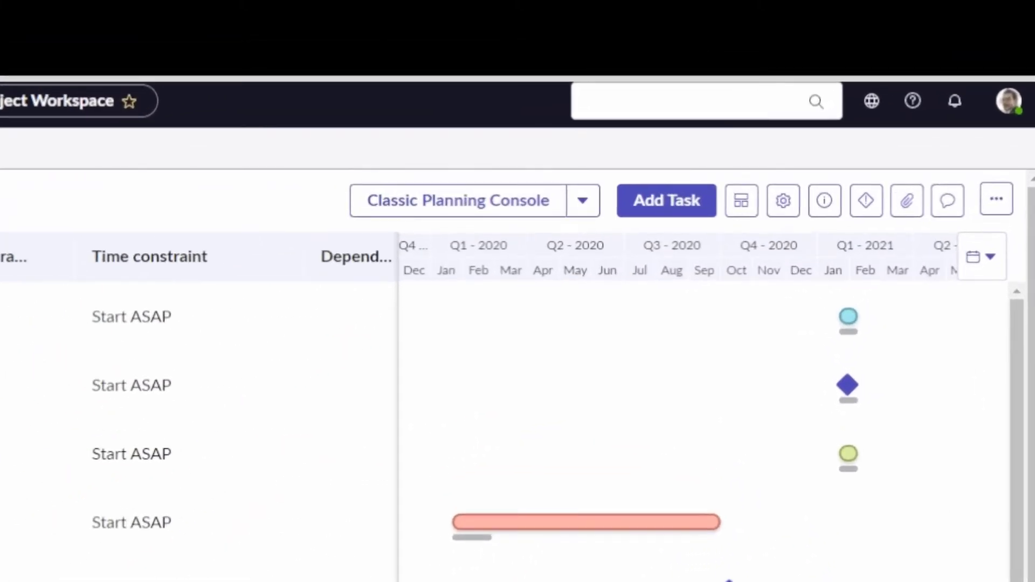
Open the classic console's Status Report for Contingent Worker Onboarding and scroll through it
click(581, 200)
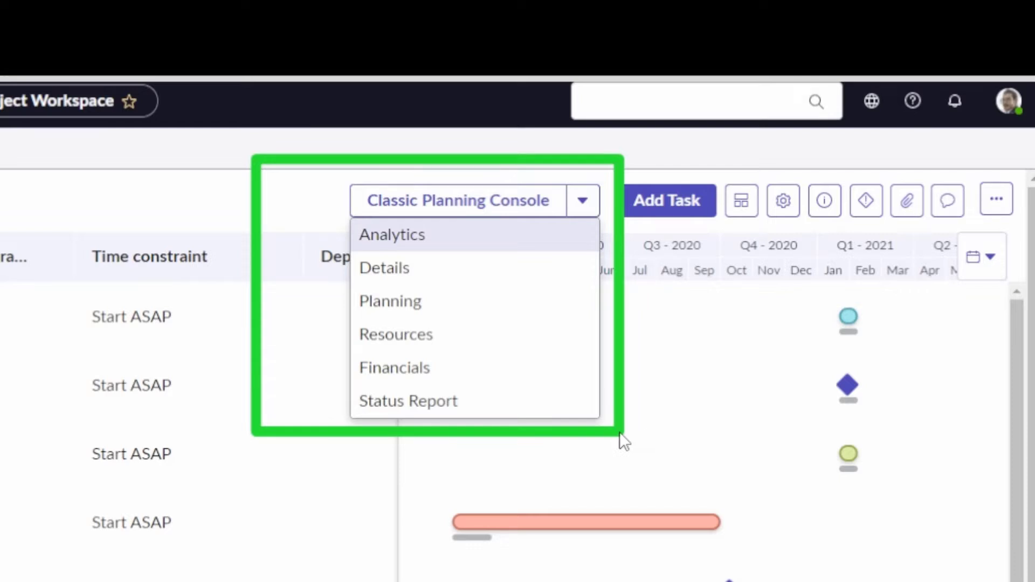
mouse_move(401, 301)
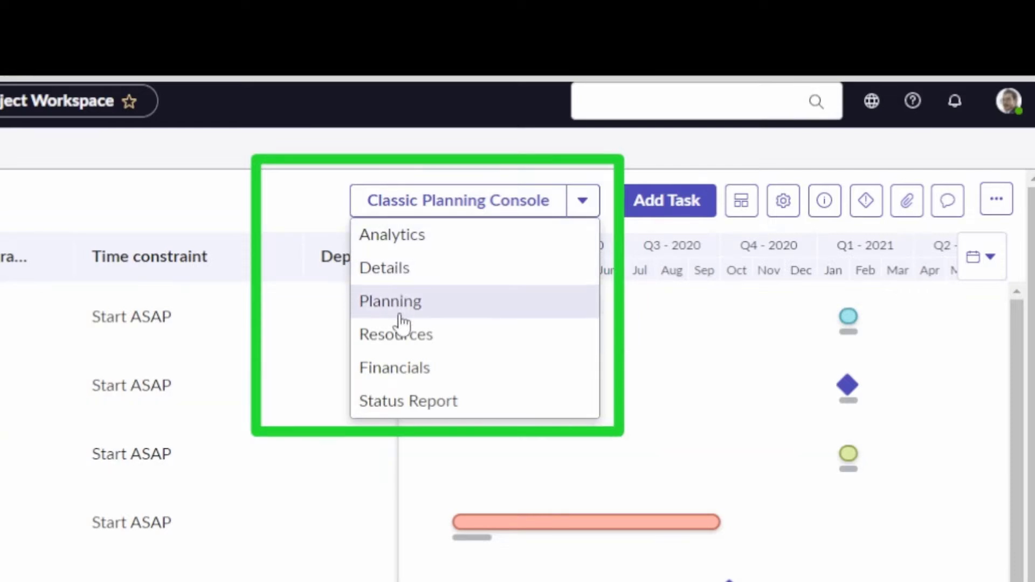
mouse_move(419, 410)
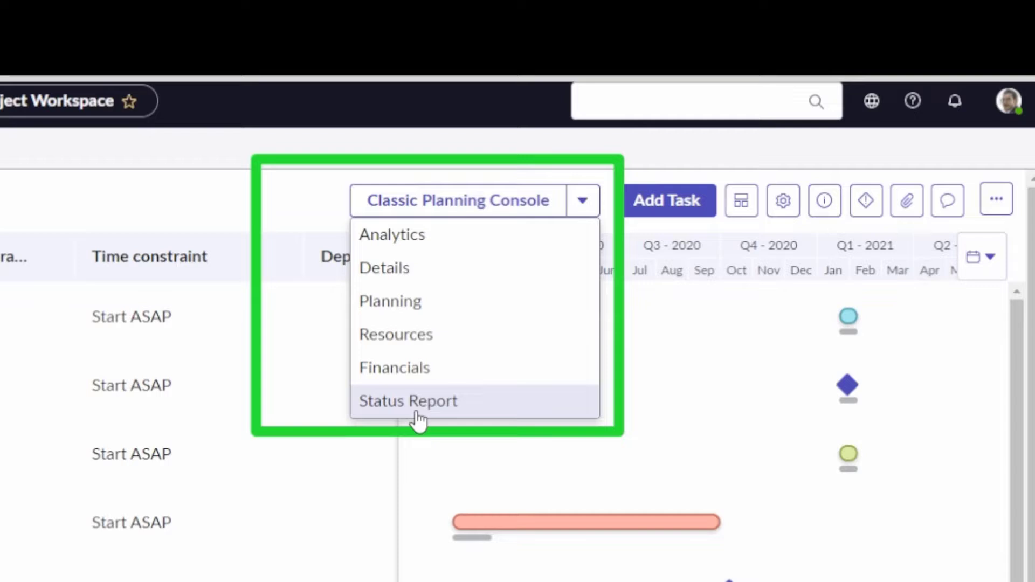
click(408, 401)
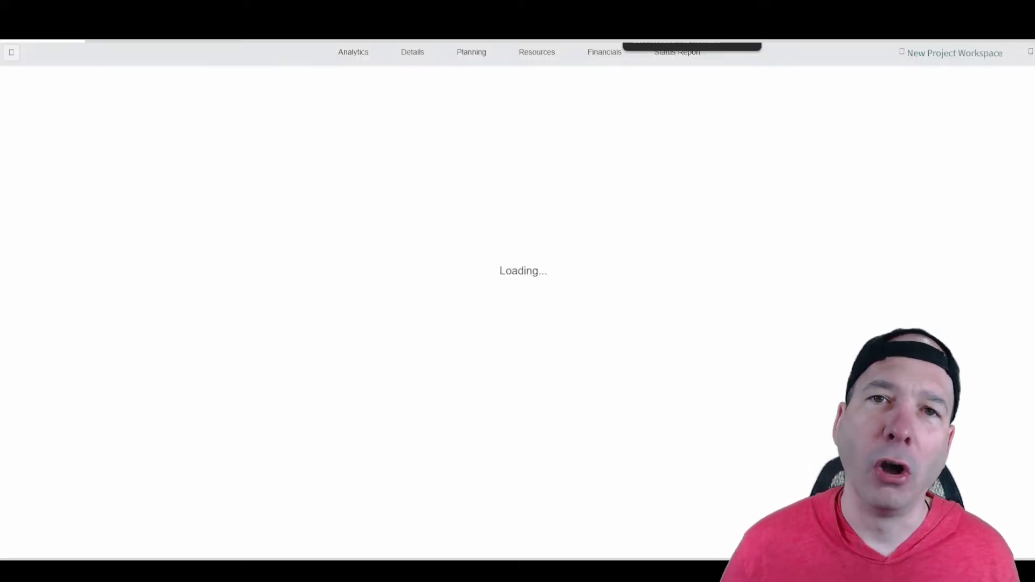
click(676, 53)
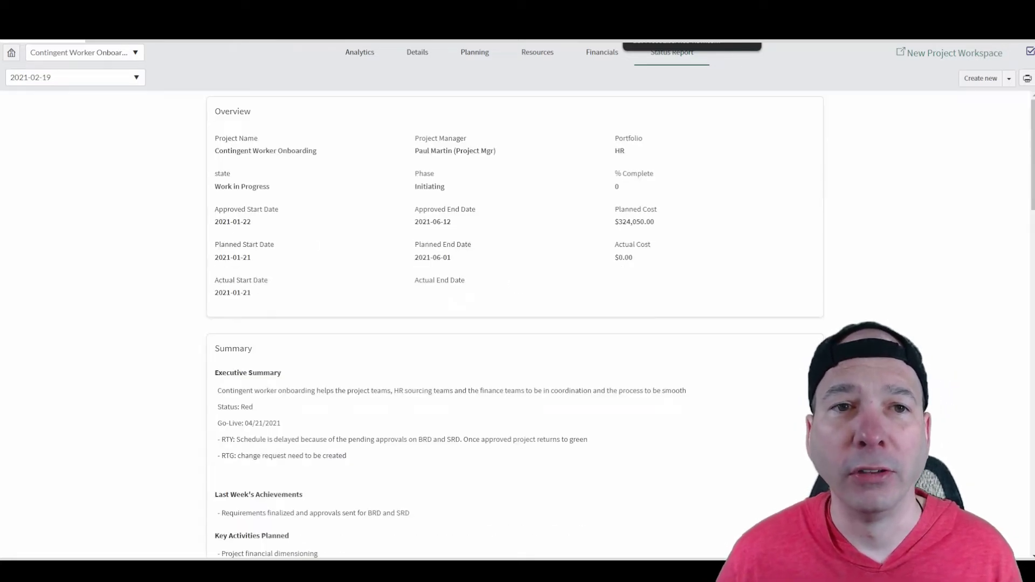
scroll(down, 3)
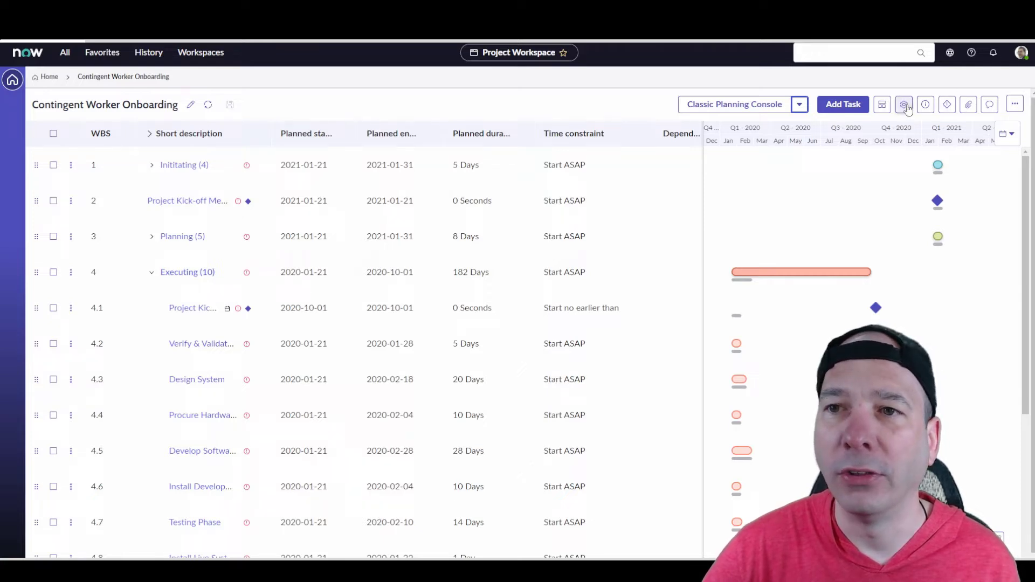
Set the Advanced settings Date Format to Date Time
click(903, 104)
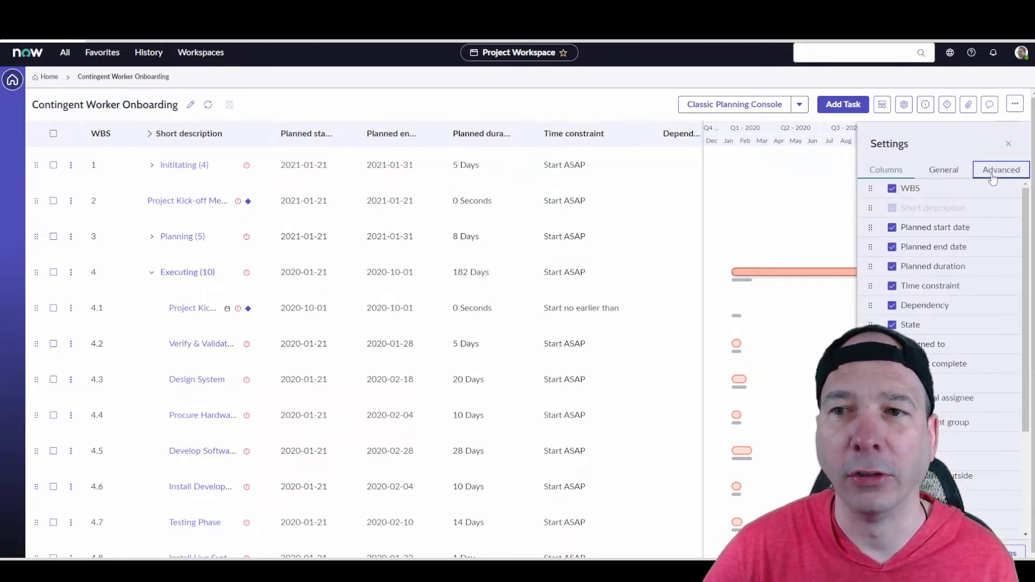
click(1000, 169)
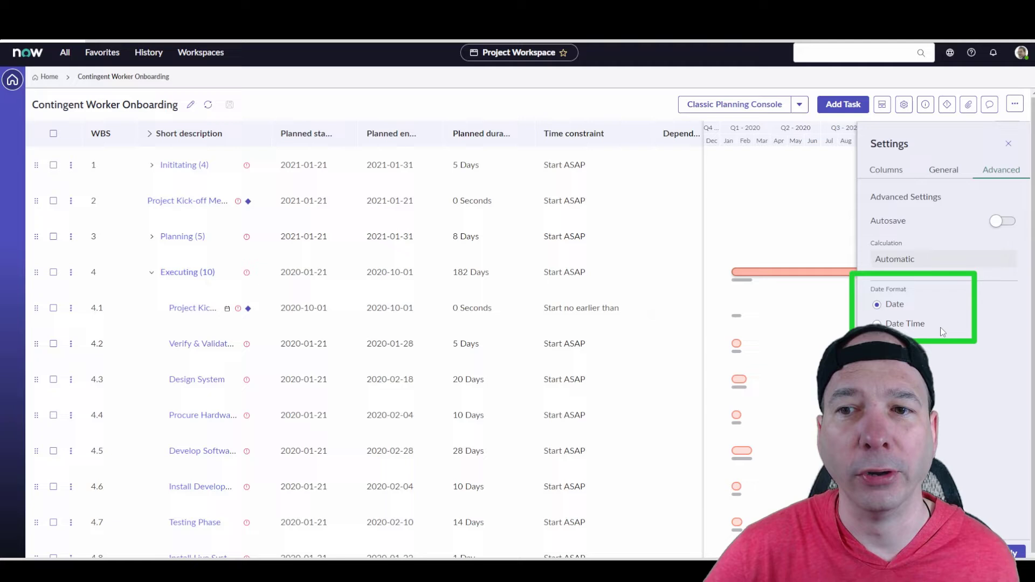
mouse_move(940, 333)
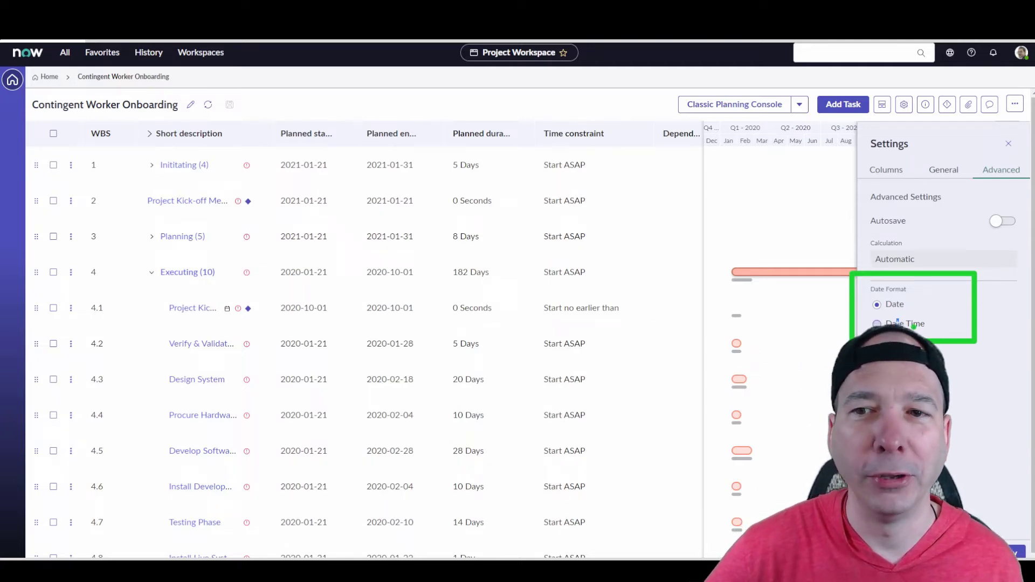
click(877, 323)
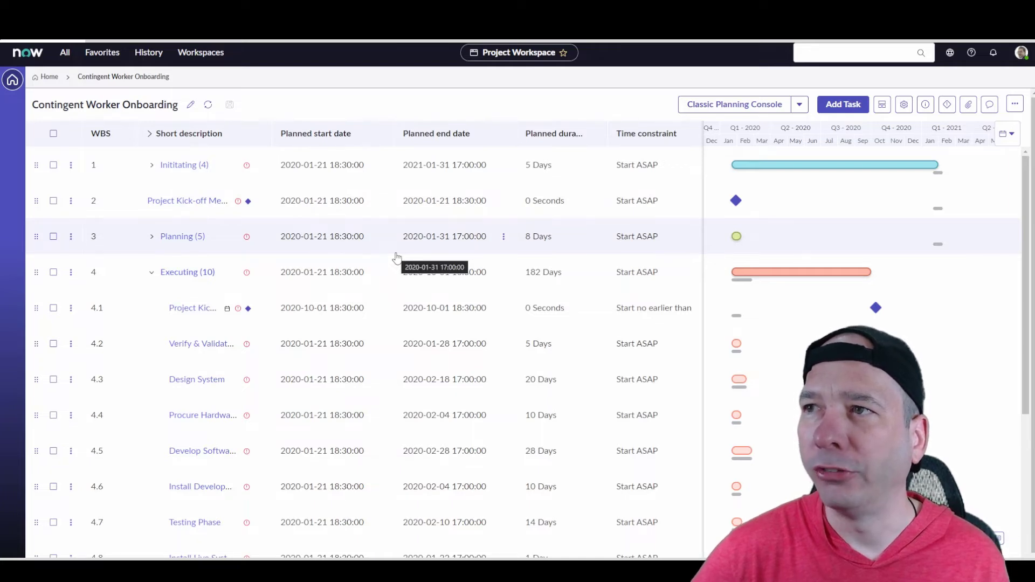
mouse_move(406, 263)
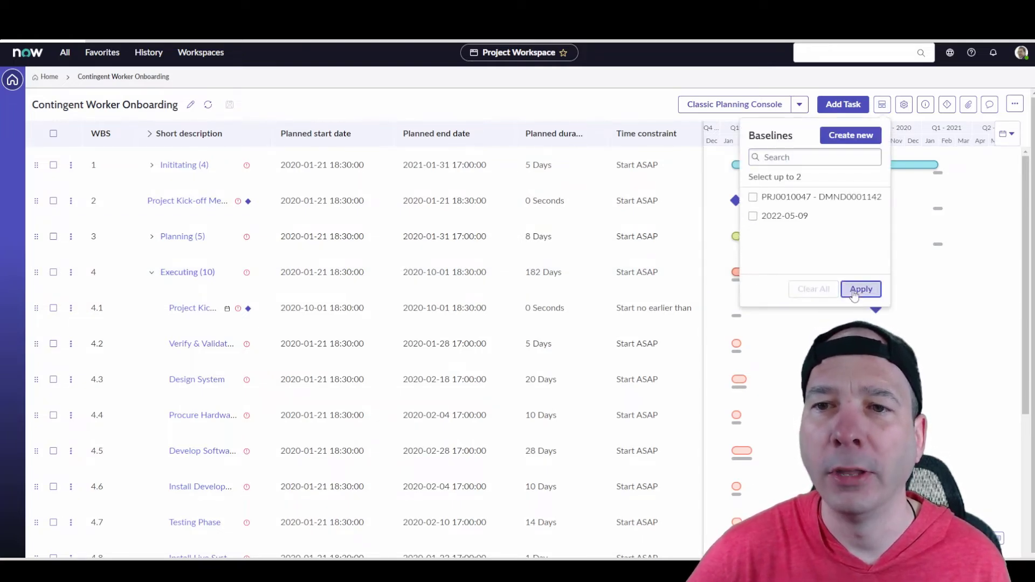
Apply the baseline list showing the 2022-05-09 and PRJ0010047 - DMND0001142 baselines
click(861, 289)
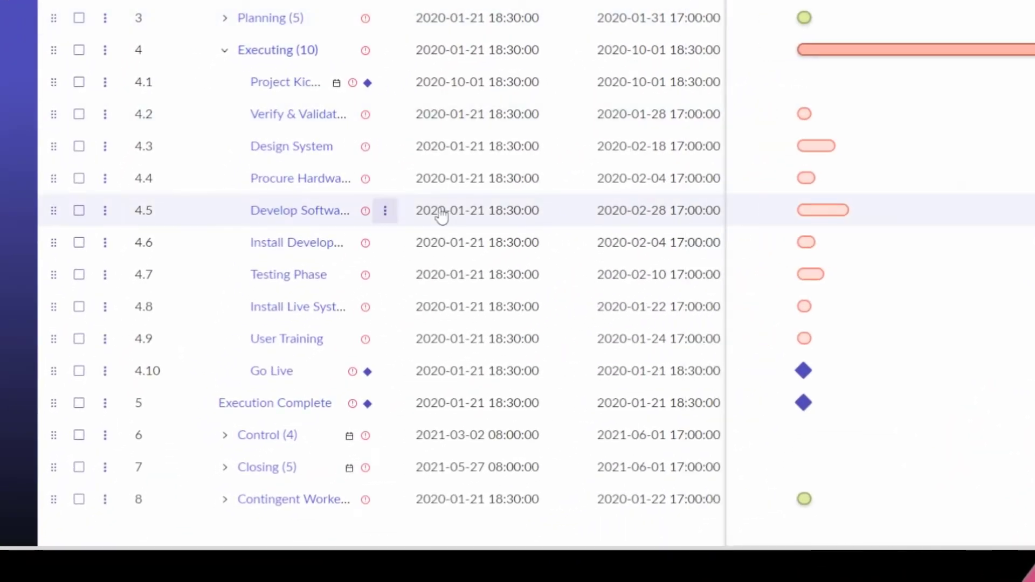
Indent Develop Software under Procure Hardware, making it subtask 4.4.1
click(299, 209)
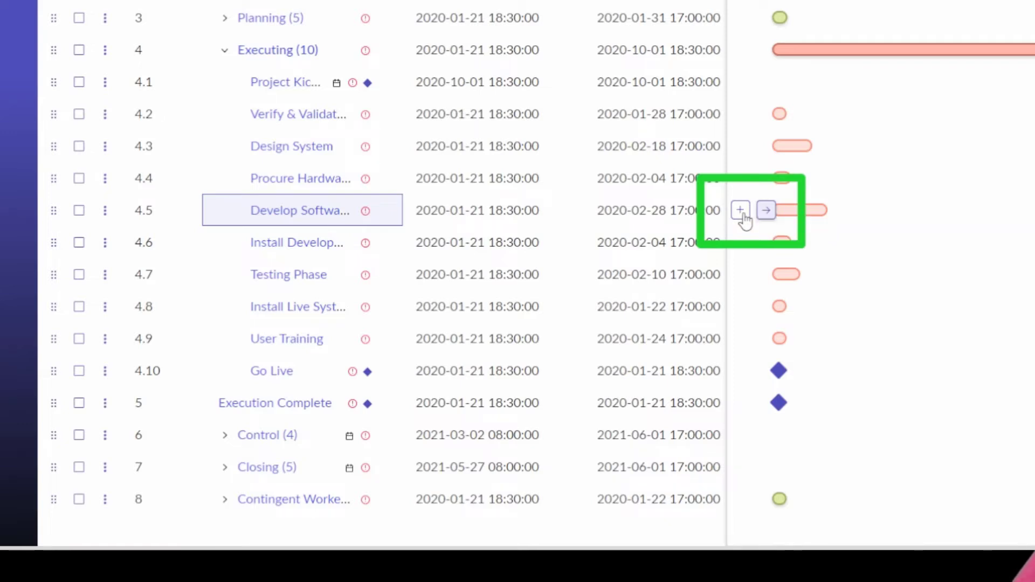
mouse_move(739, 210)
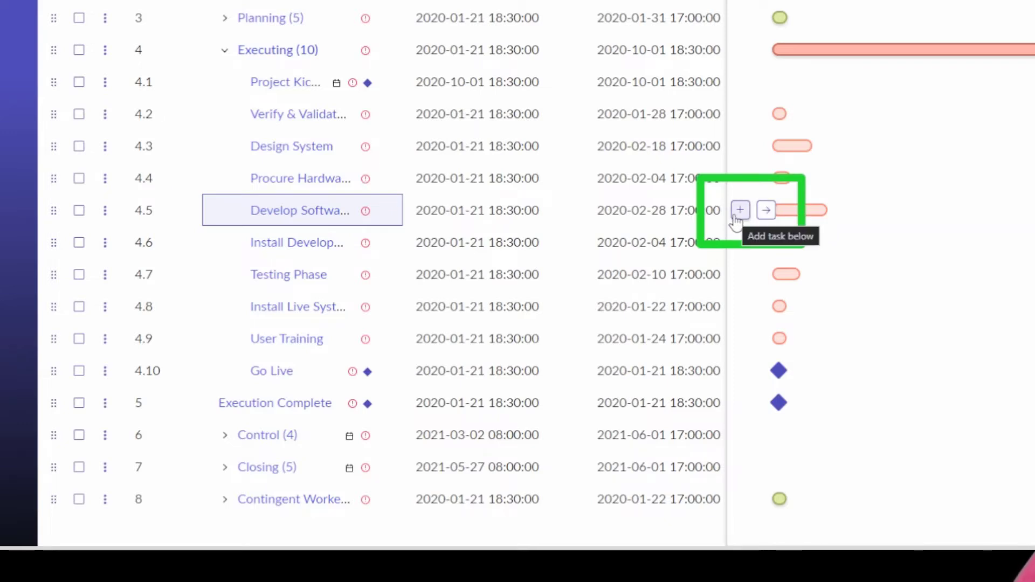
click(765, 210)
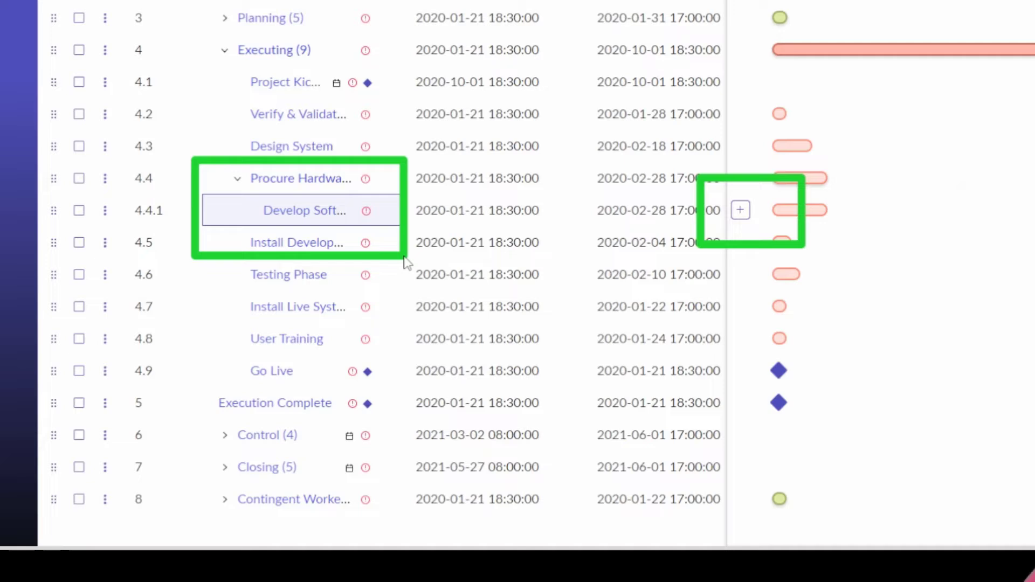
mouse_move(290, 220)
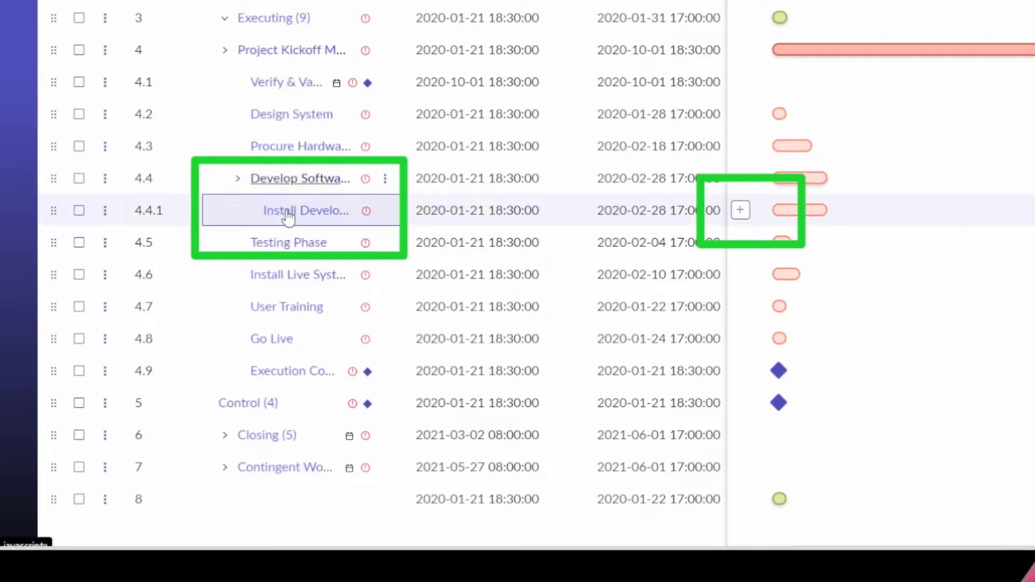
Unindent Develop Software to 4.5, then add 'New task demo' and 'New task' below it
right_click(304, 210)
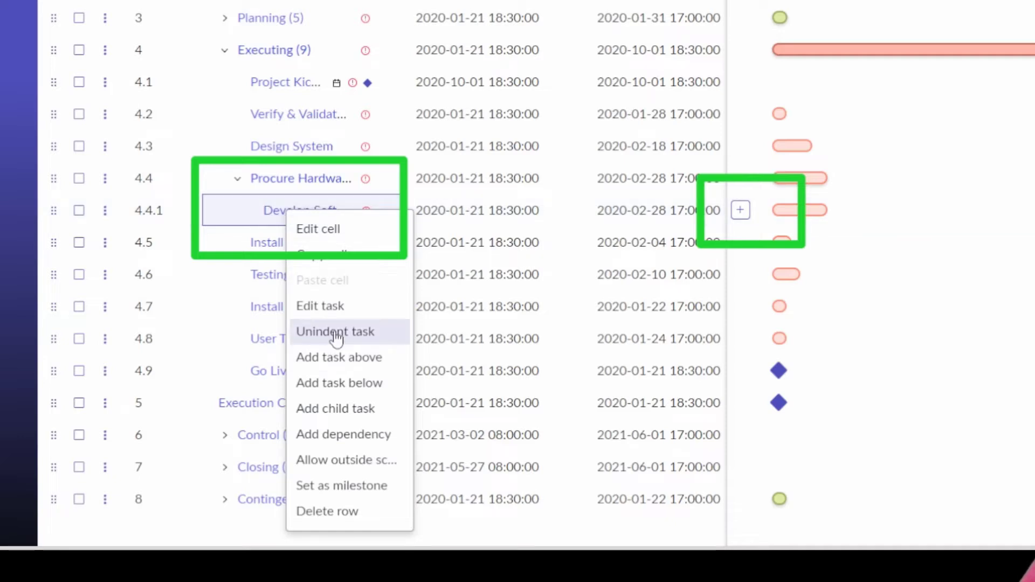
click(335, 331)
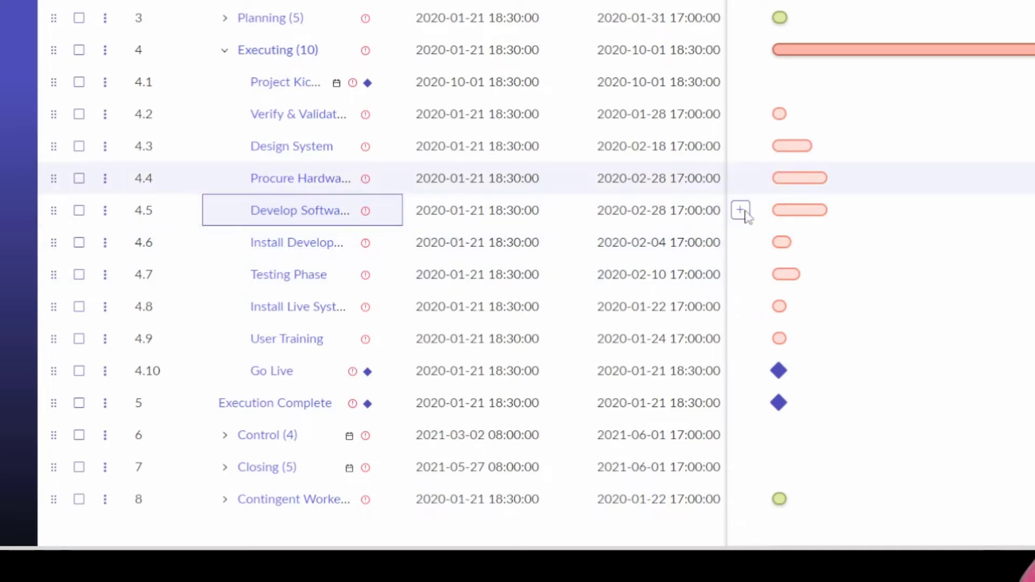
click(741, 209)
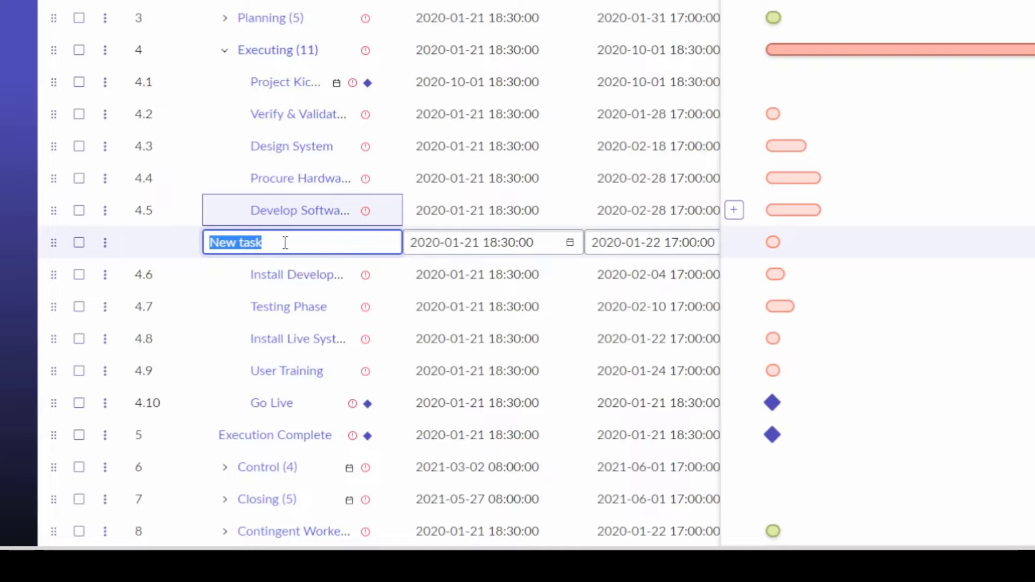
text(demo)
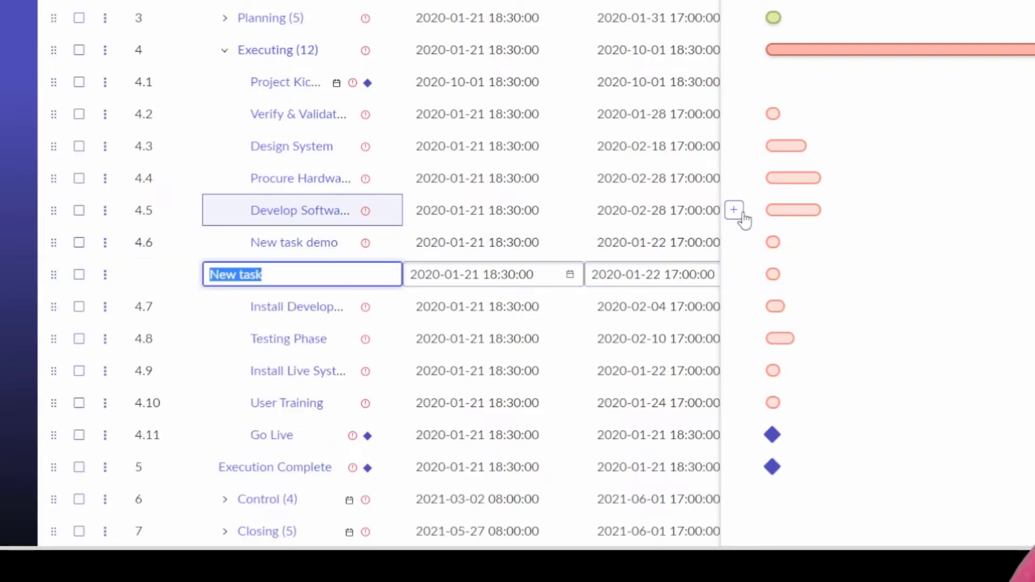
mouse_move(191, 320)
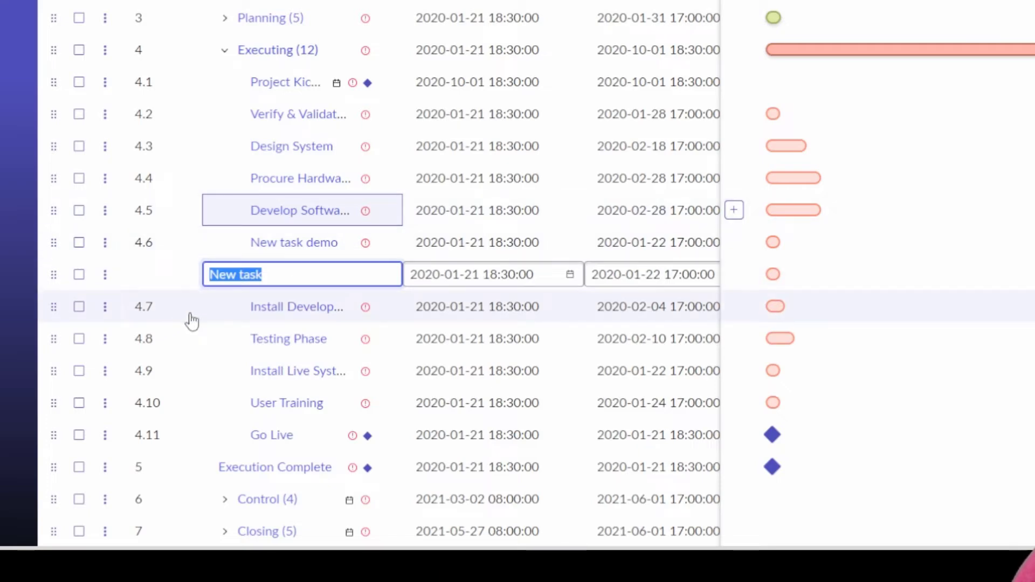
key(Enter)
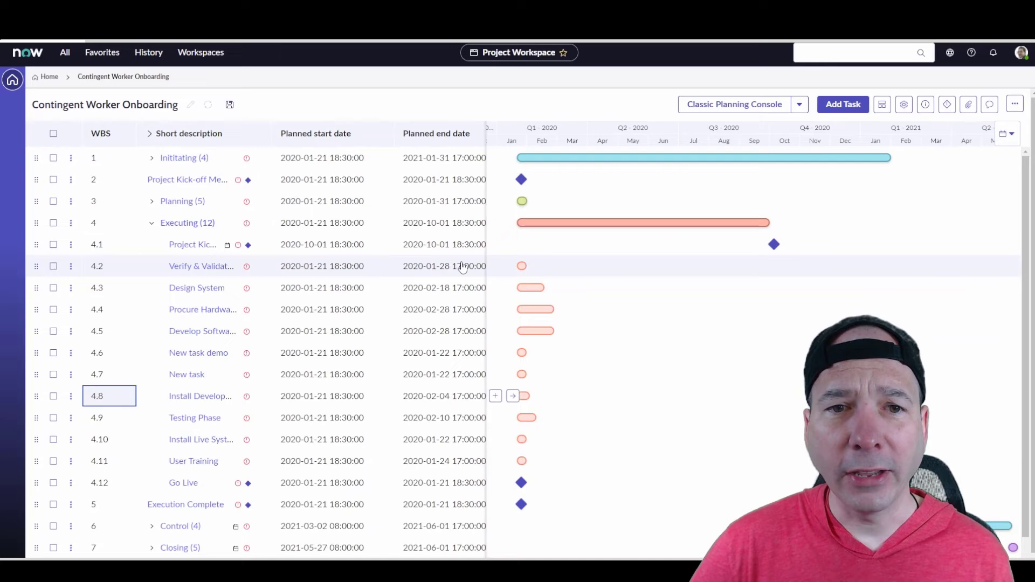
mouse_move(241, 336)
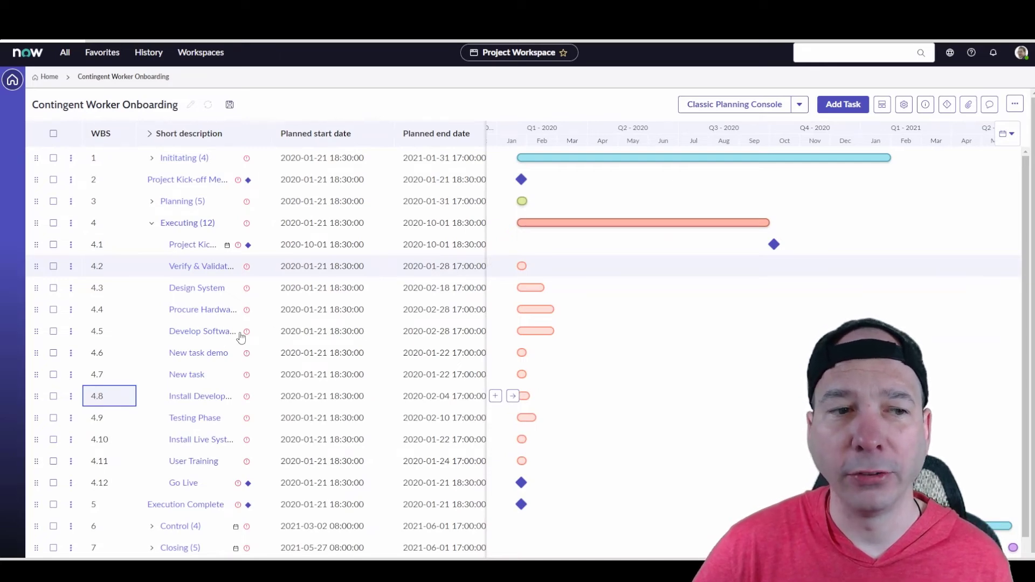
Tick the 2022-05-09 baseline in the Baselines list and apply it
click(881, 104)
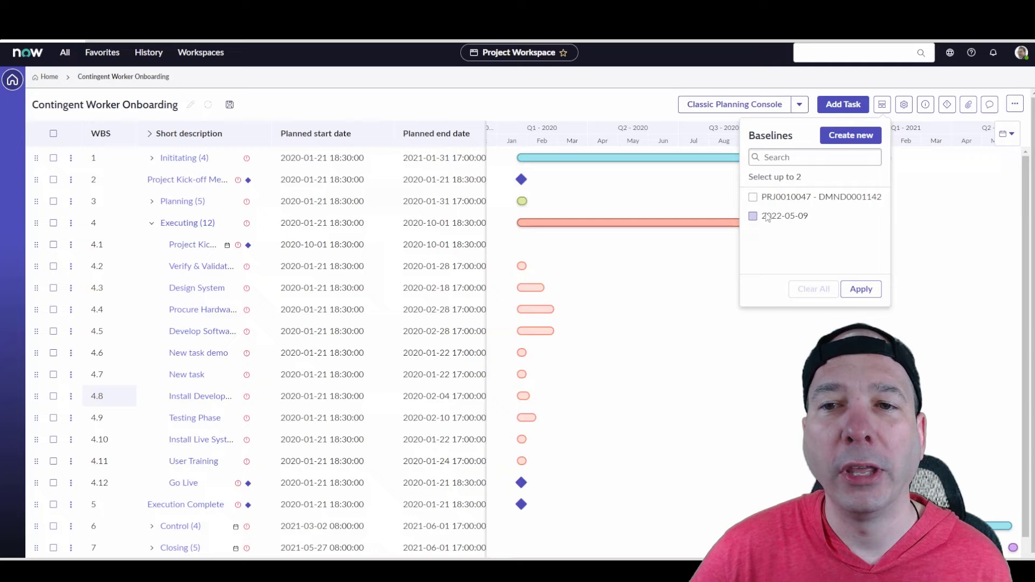
click(752, 215)
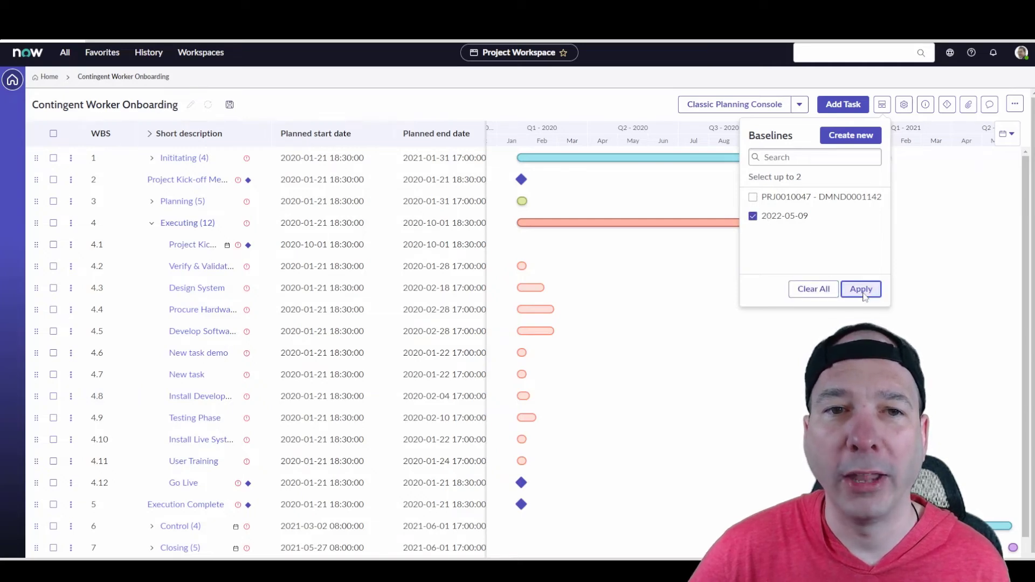
click(860, 288)
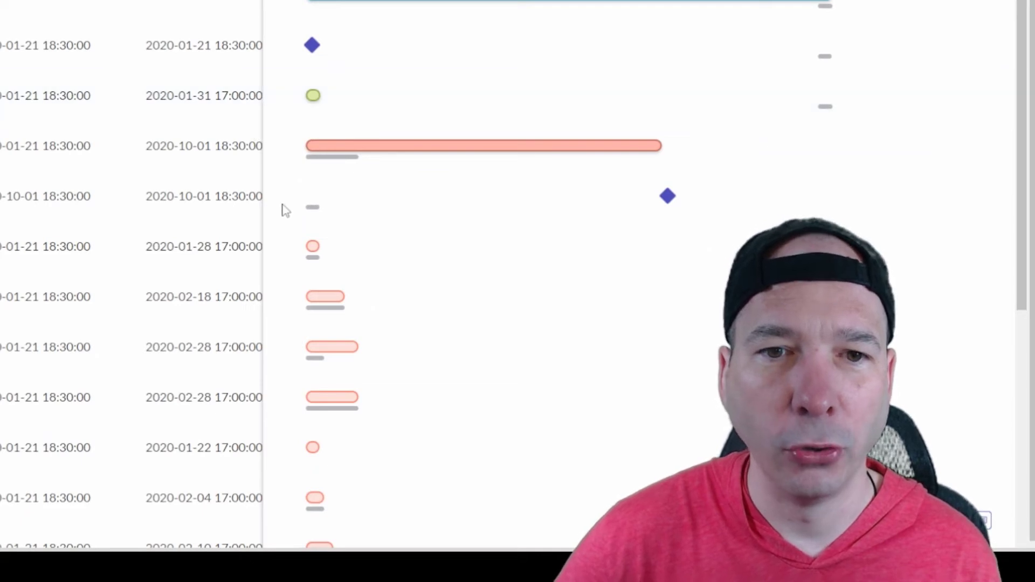
mouse_move(432, 182)
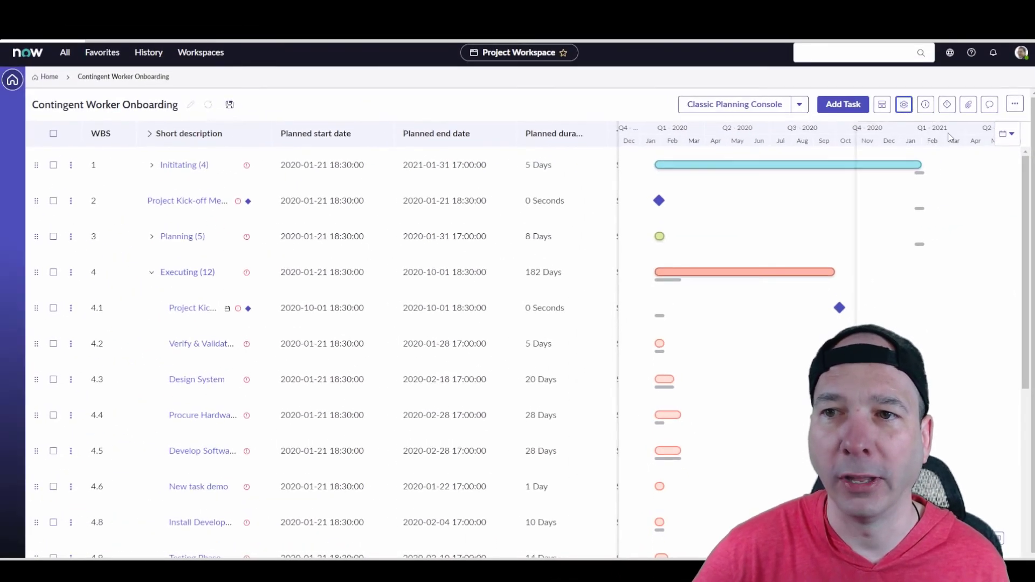
Enable Baseline 1 start, end and variance columns and check 2022-05-09 is the applied baseline
click(904, 104)
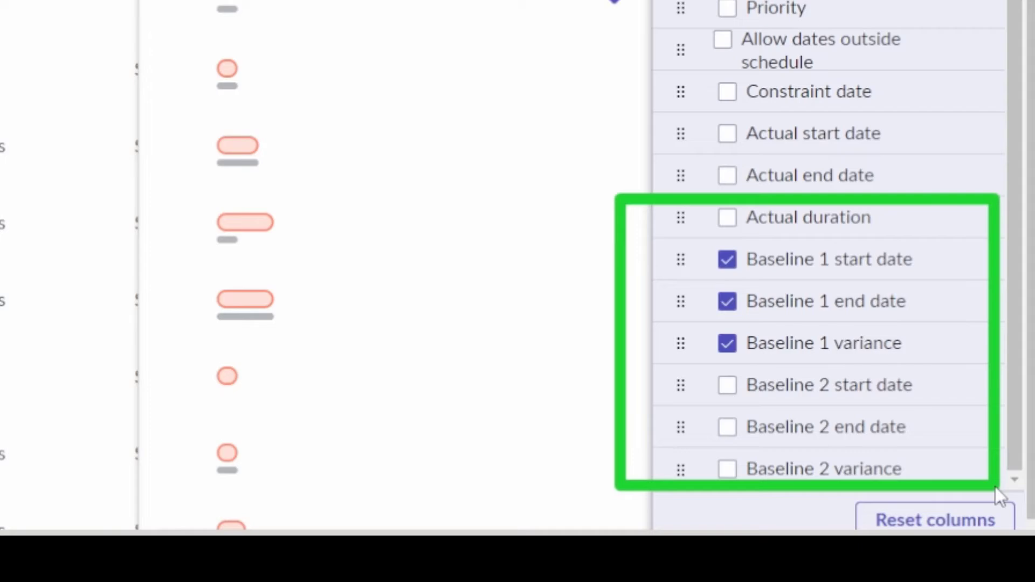
mouse_move(996, 479)
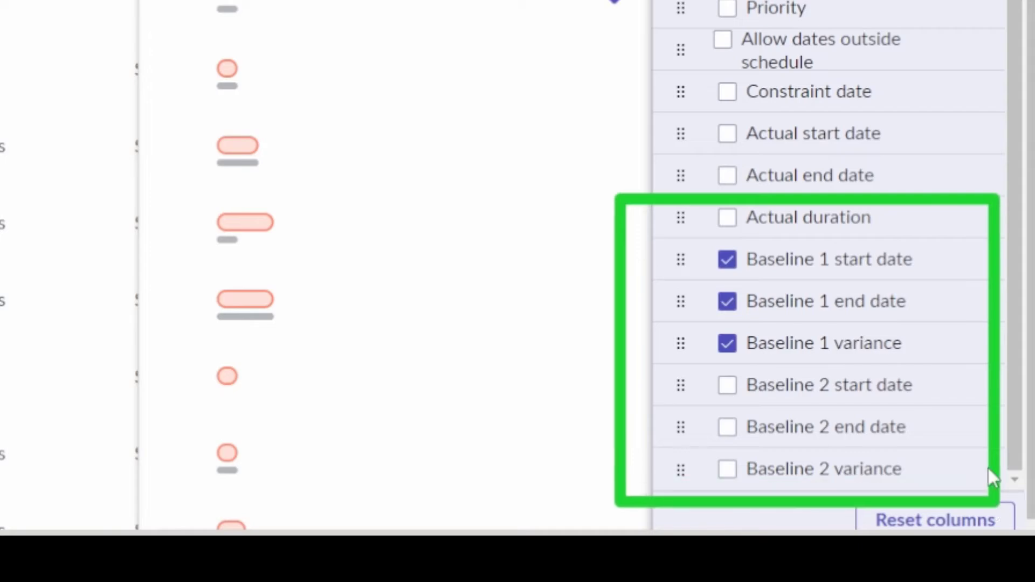
mouse_move(801, 448)
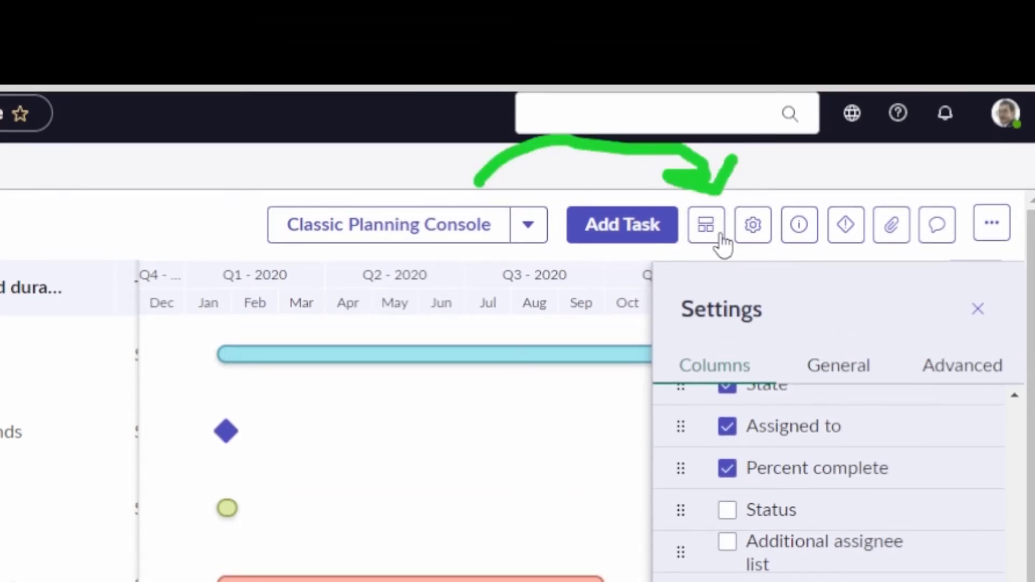
click(706, 224)
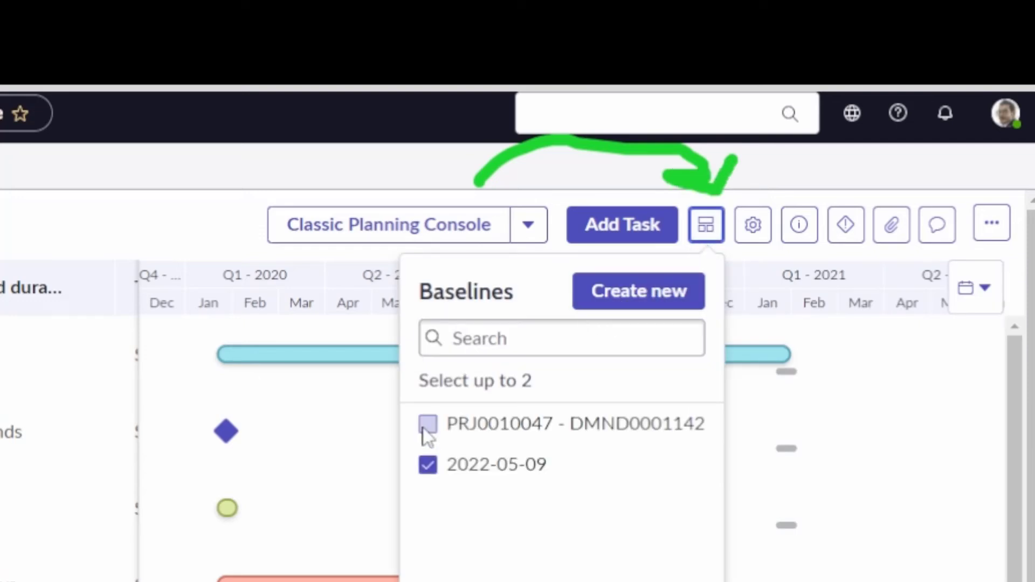
click(427, 423)
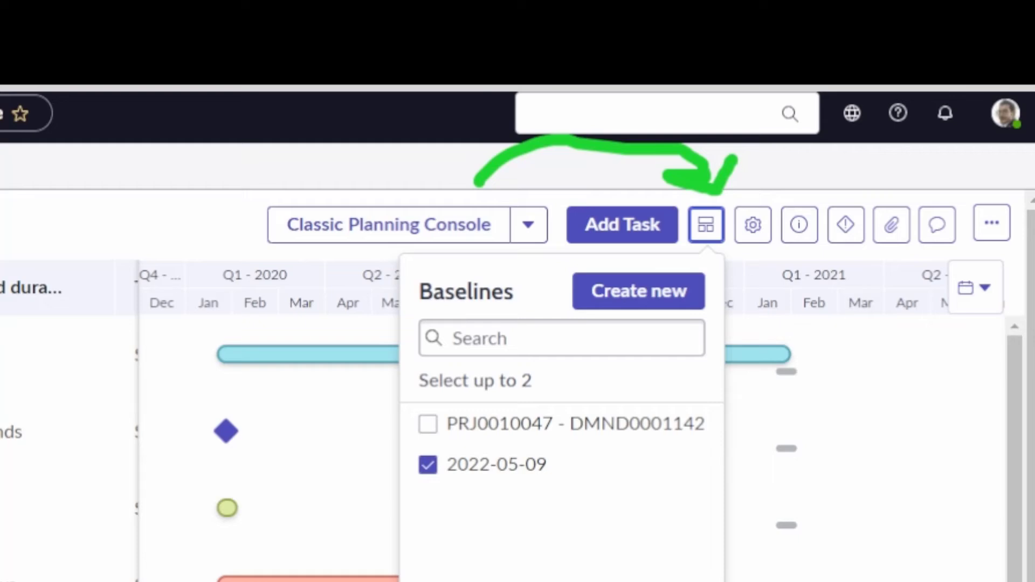
click(752, 224)
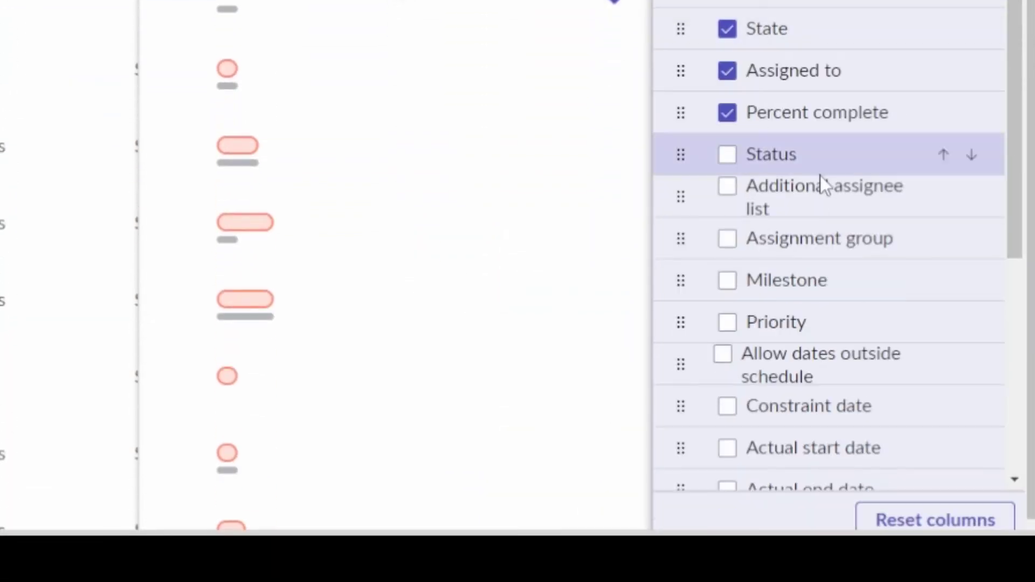
Scroll the grid to the Baseline 1 start, end and variance columns, showing -181 Days
scroll(down, 3)
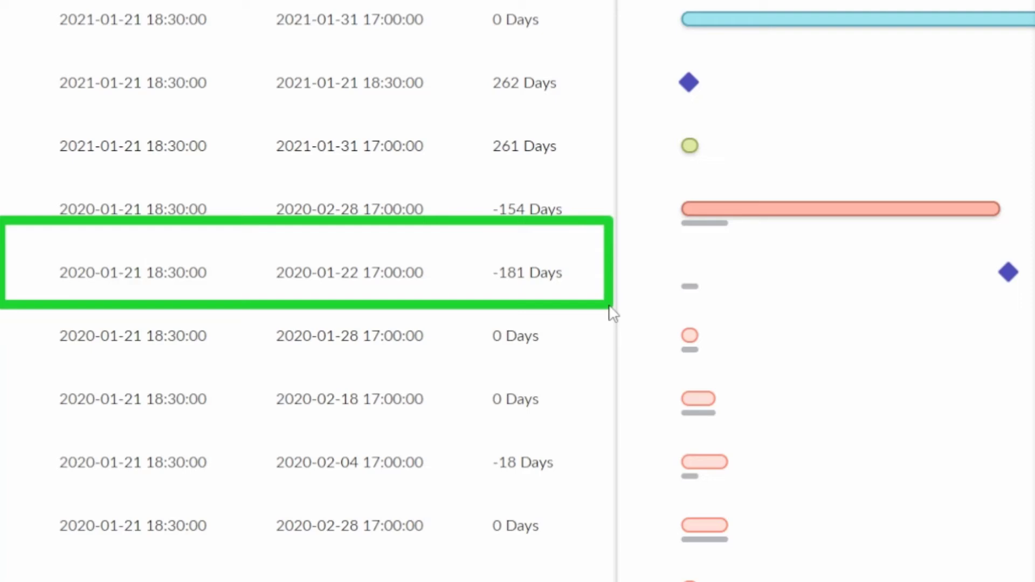
mouse_move(379, 290)
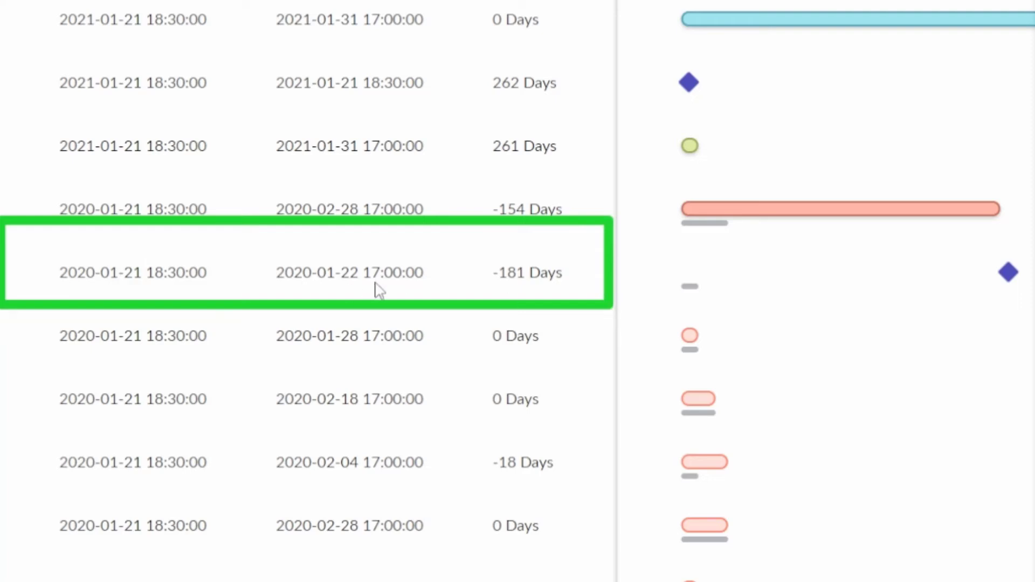
mouse_move(446, 285)
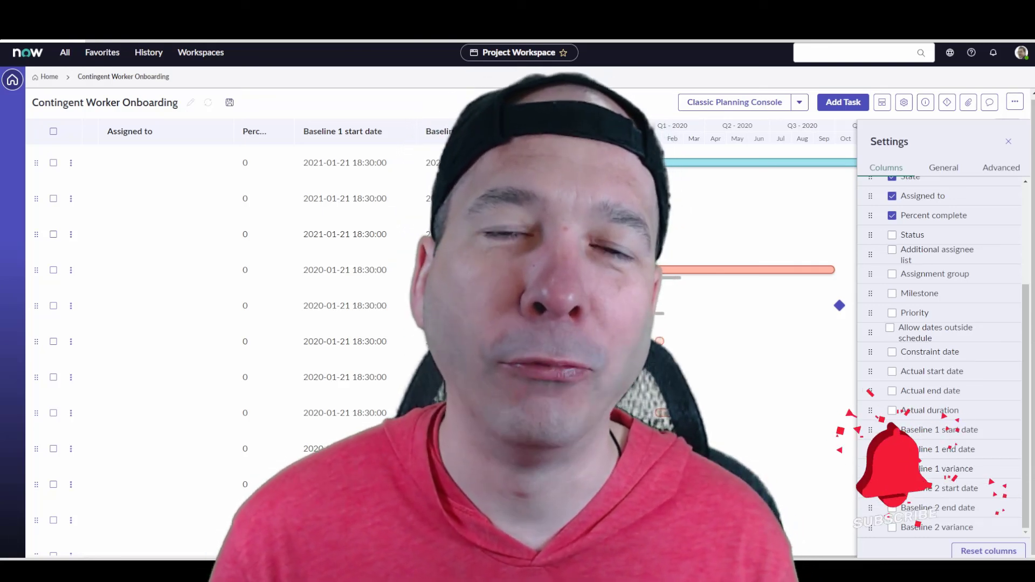
click(892, 469)
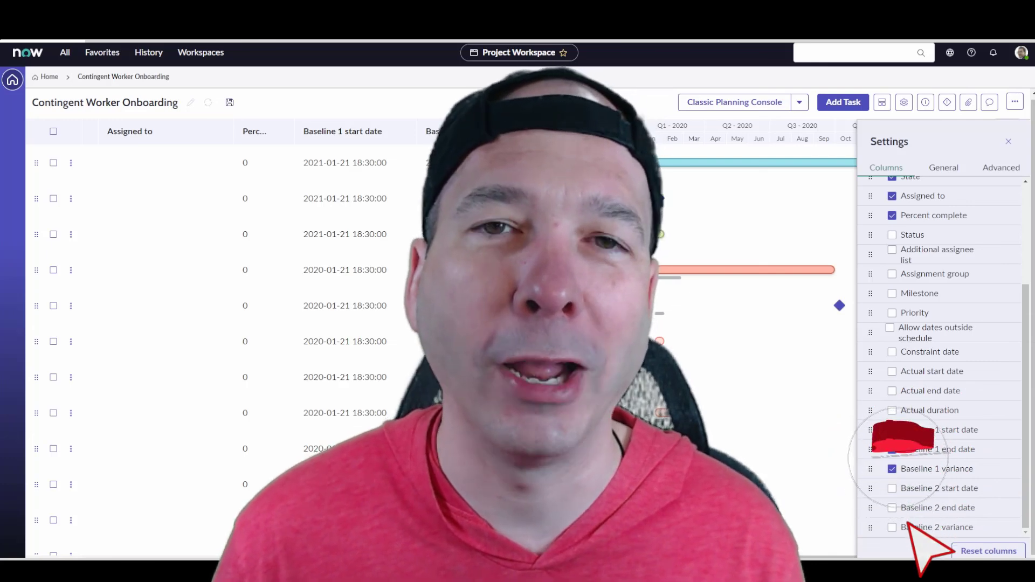